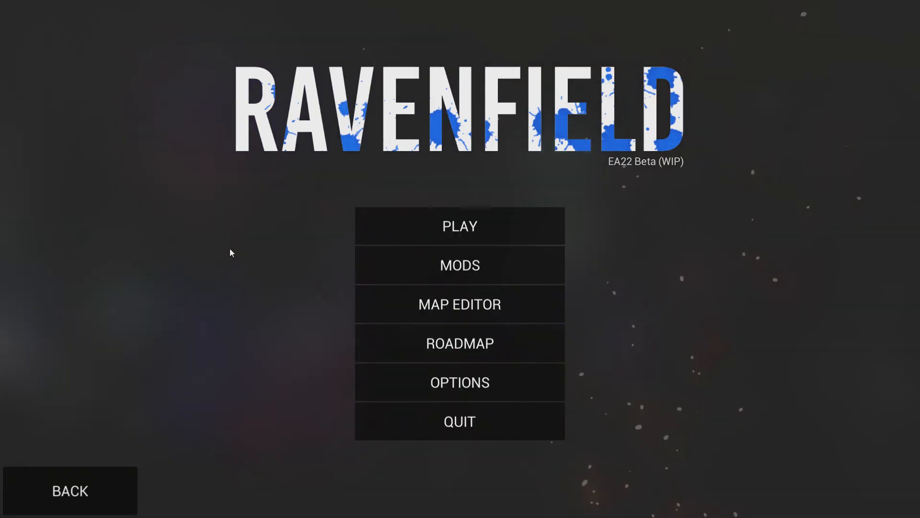
mouse_move(497, 309)
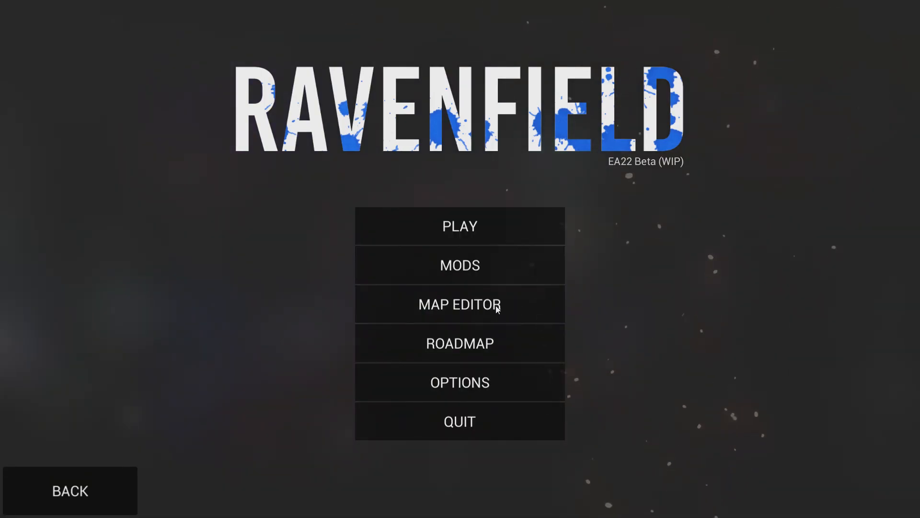
- Start a new small map in the editor and choose the Monument Valley biome
left_click(460, 304)
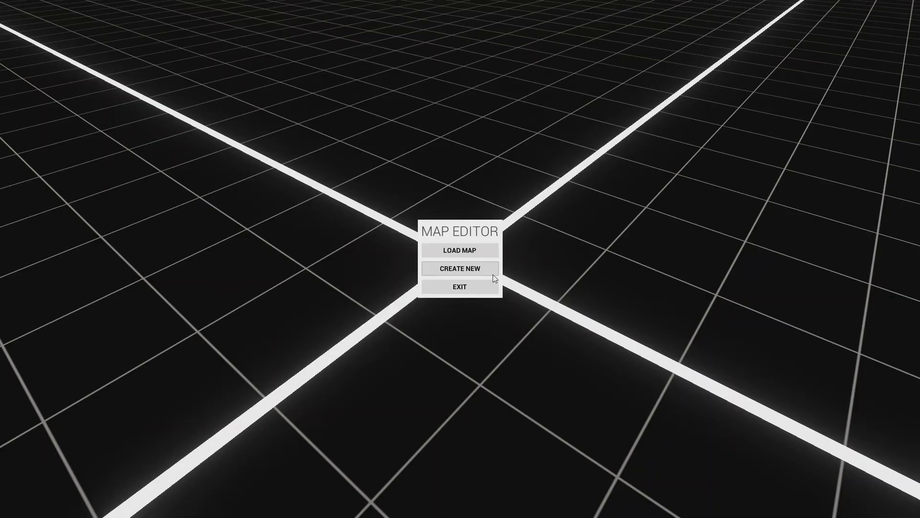
left_click(459, 268)
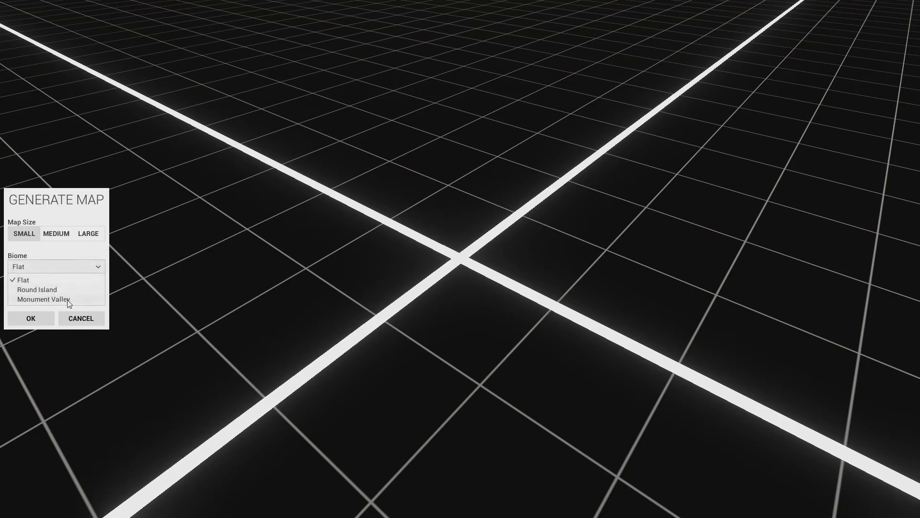
left_click(37, 289)
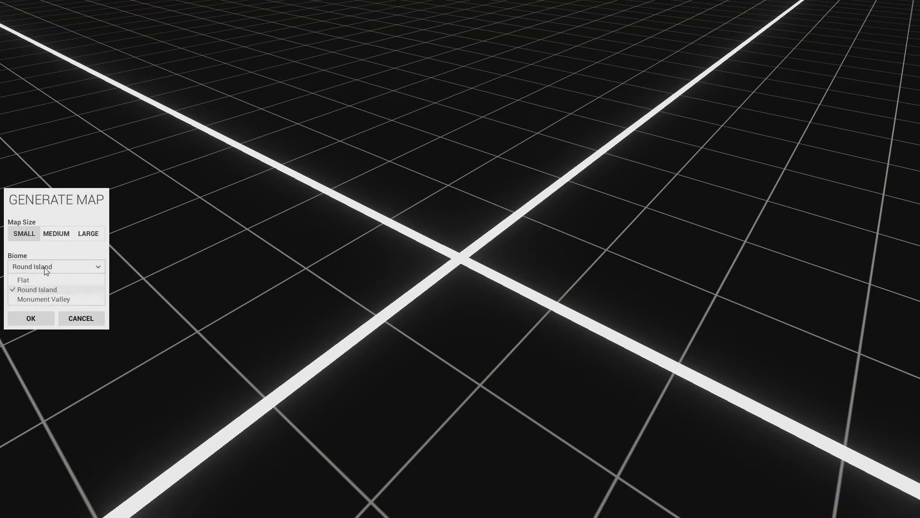
left_click(44, 299)
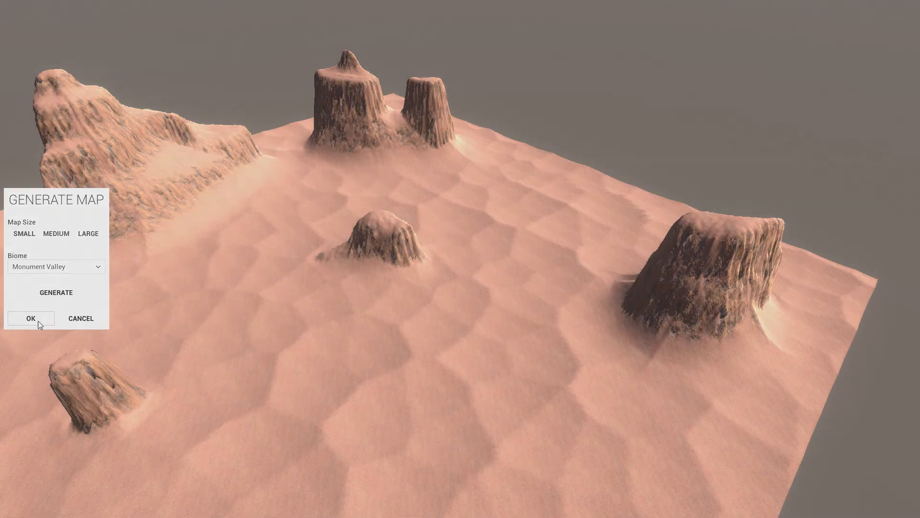
- Confirm the generated Monument Valley desert terrain with OK
left_click(31, 318)
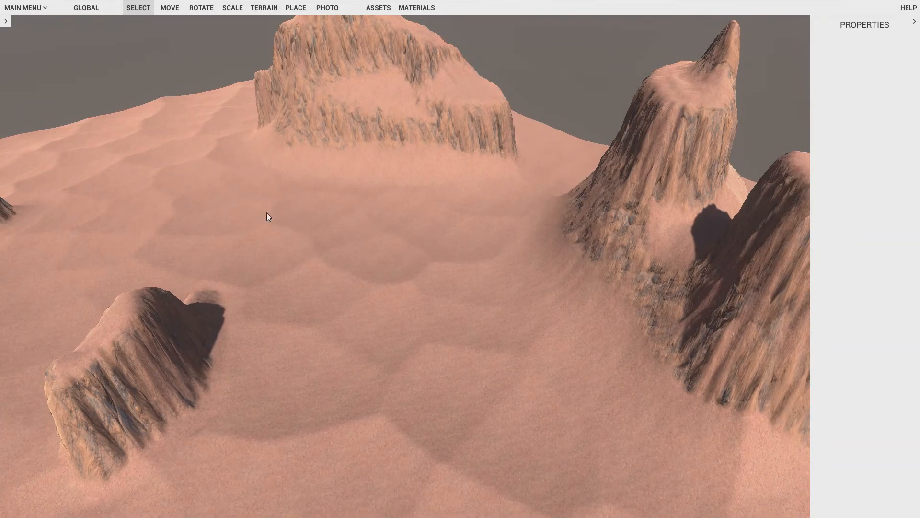
mouse_move(318, 69)
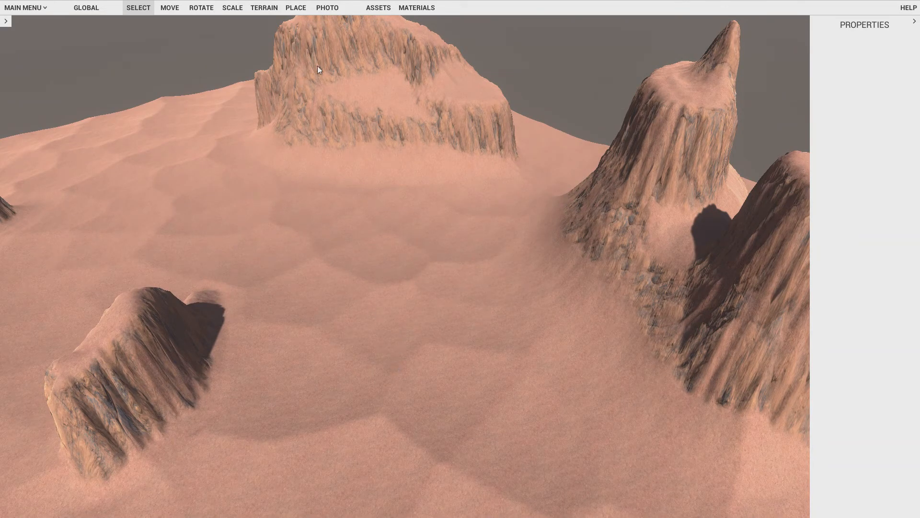
- Switch to the Terrain tool, brush size and intensity at 100
left_click(264, 8)
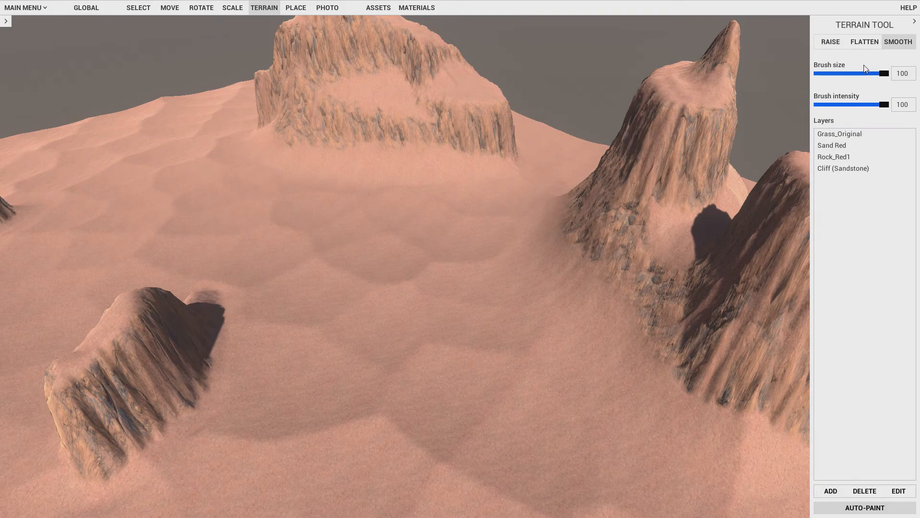
mouse_move(387, 238)
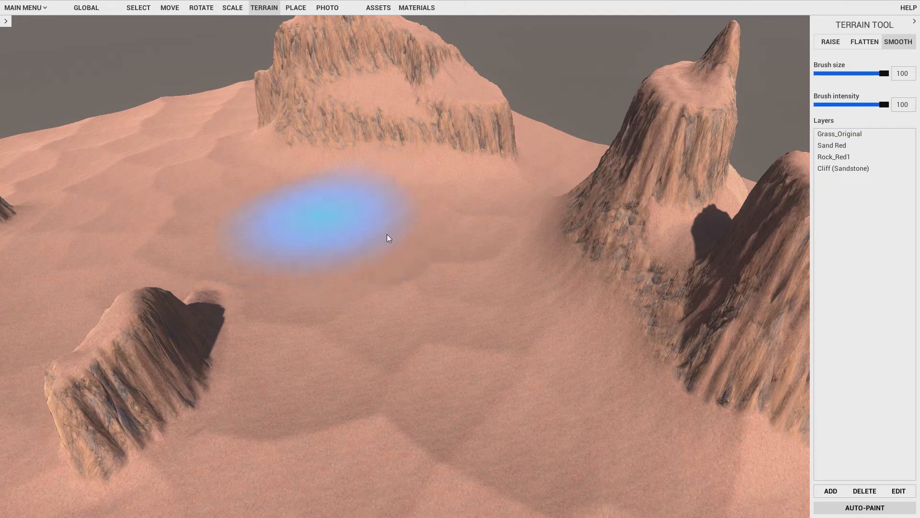
mouse_move(413, 295)
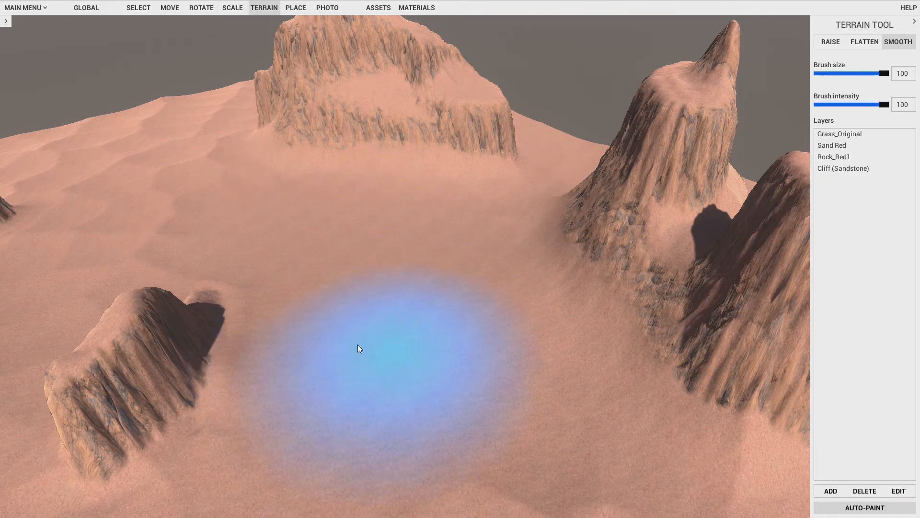
mouse_move(328, 238)
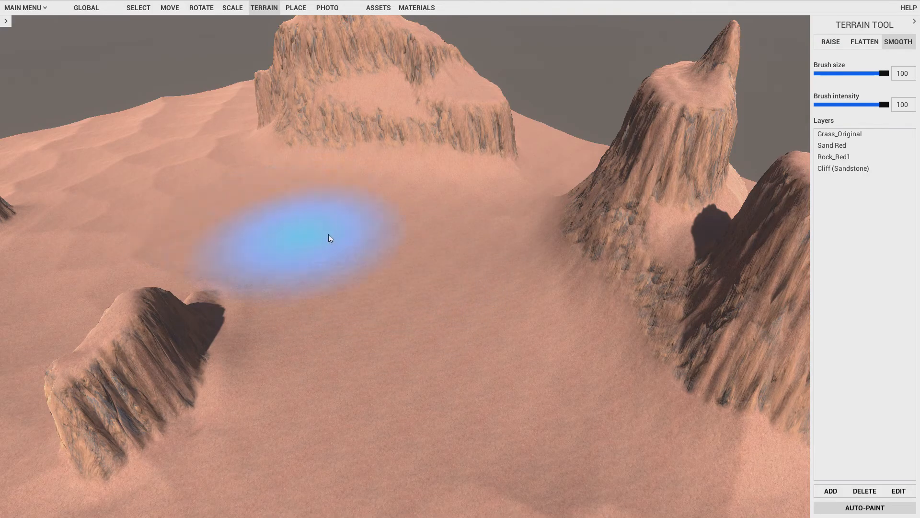
mouse_move(410, 313)
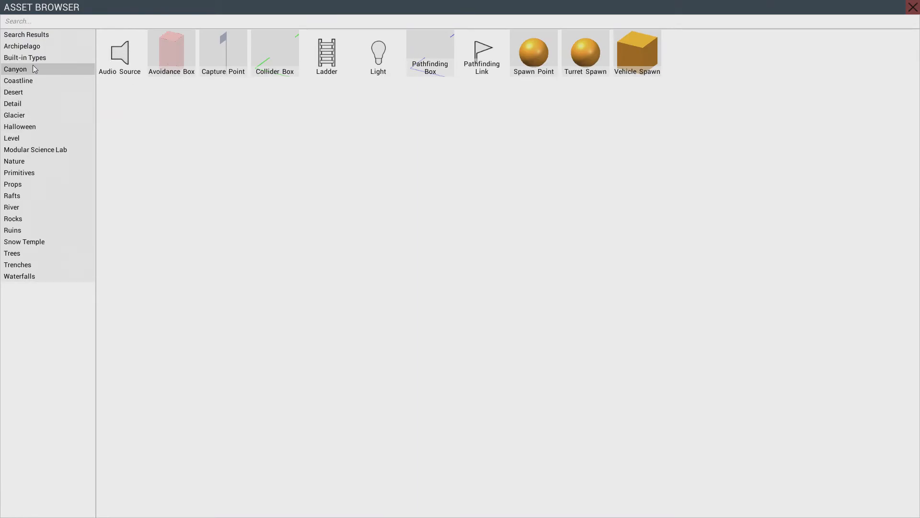
- Place three Capture Point flags across the grass and select the lower one to reposition
left_click(913, 6)
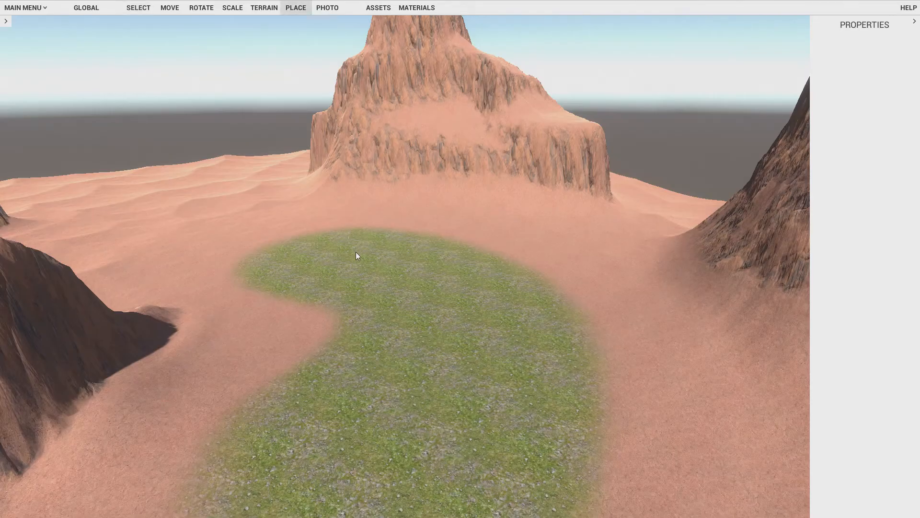
left_click(320, 243)
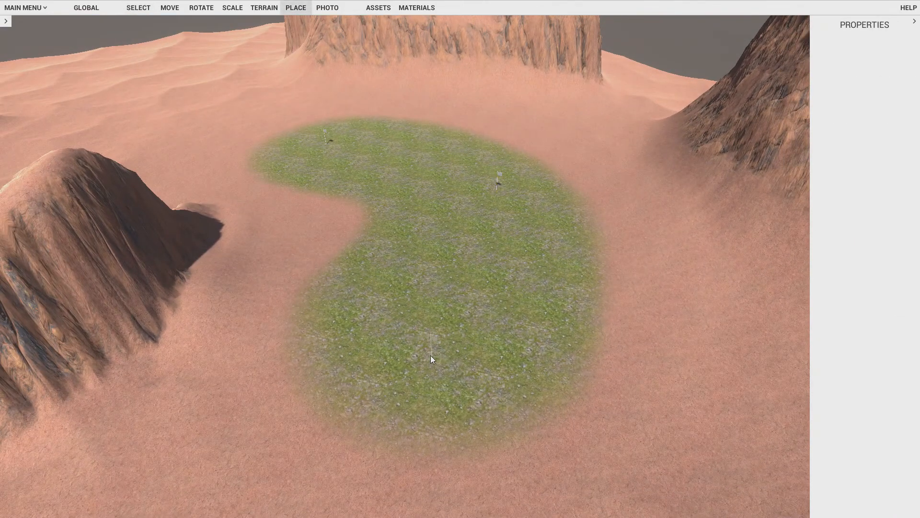
left_click(423, 317)
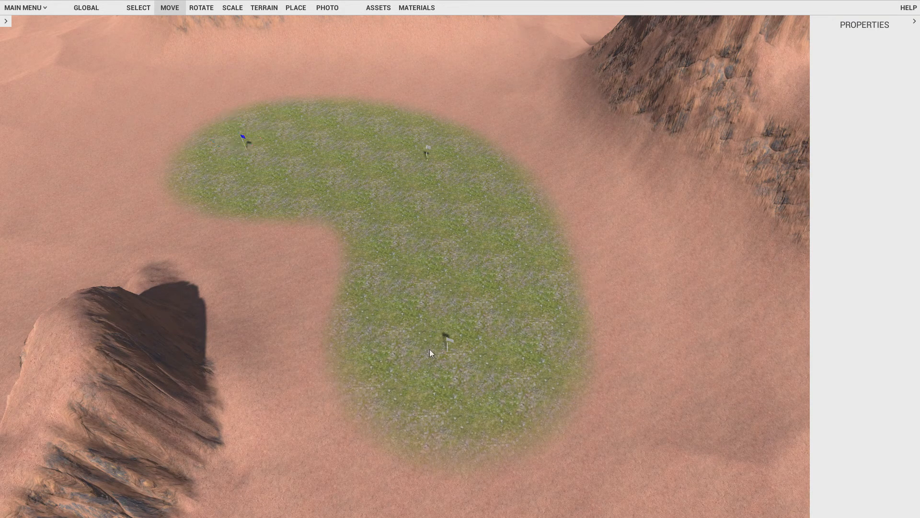
left_click(447, 345)
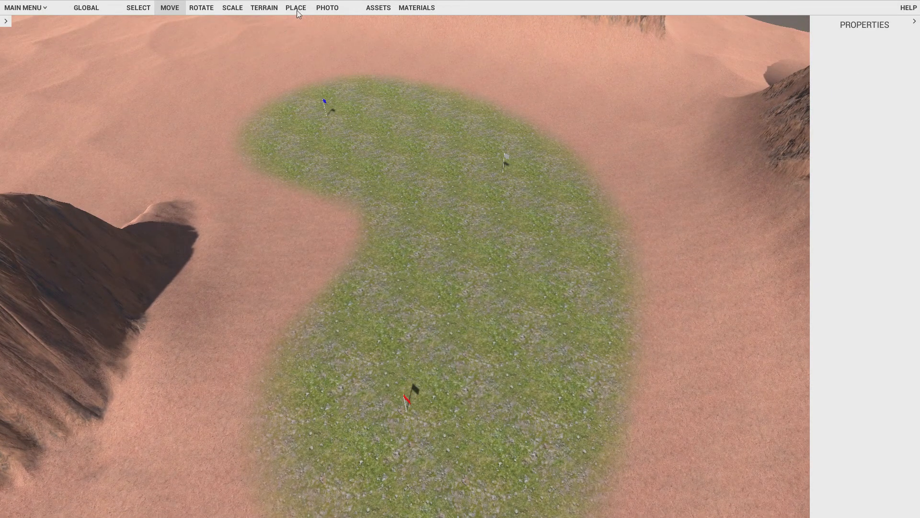
- Pick the clay hut from the asset library and scatter huts across the grass
left_click(378, 8)
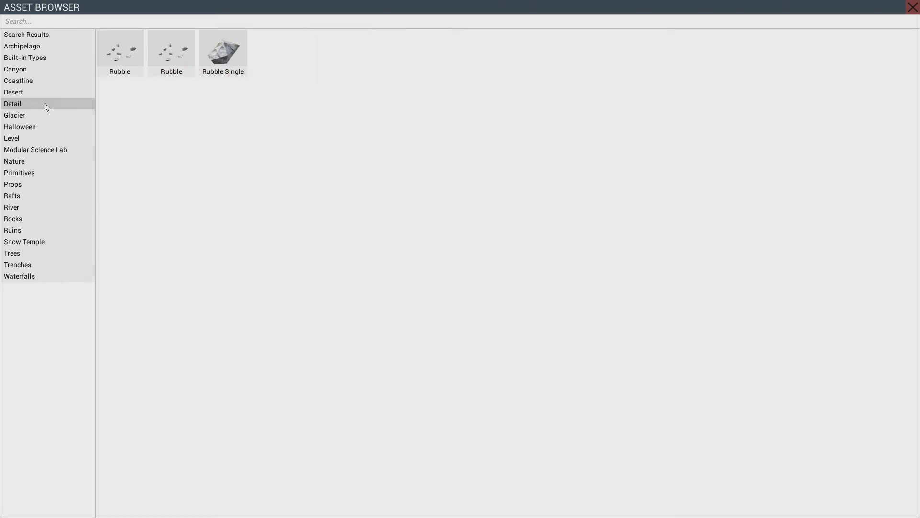
left_click(19, 127)
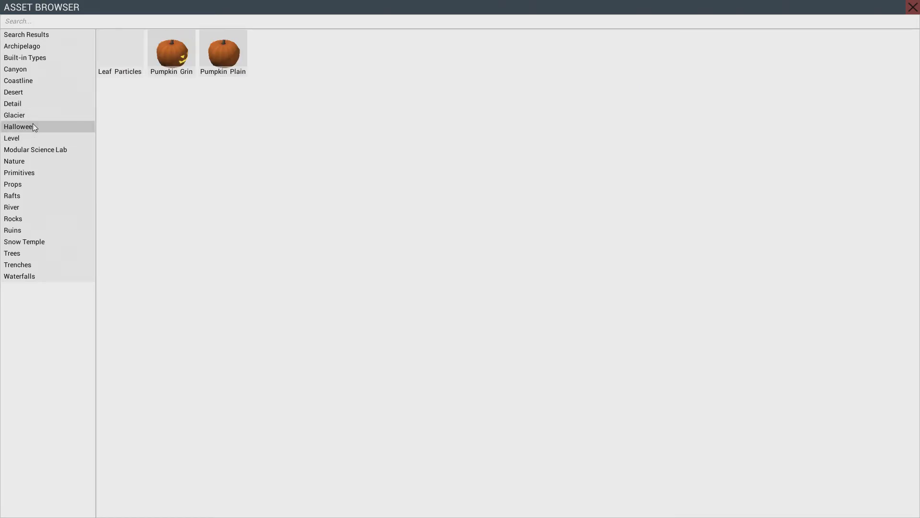
left_click(913, 6)
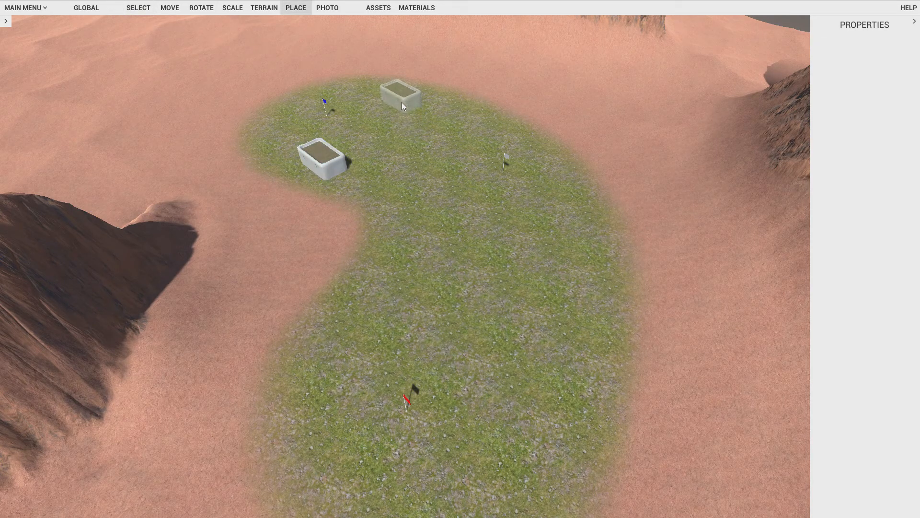
left_click(377, 123)
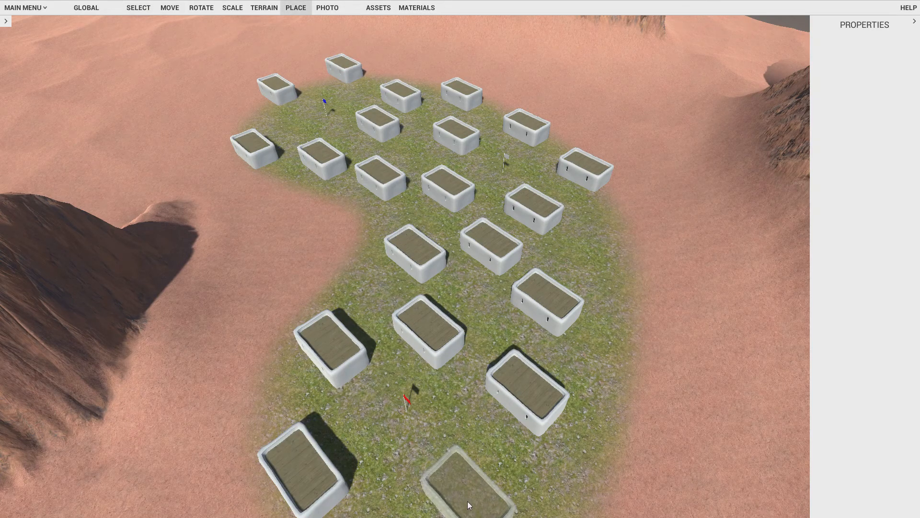
left_click(429, 329)
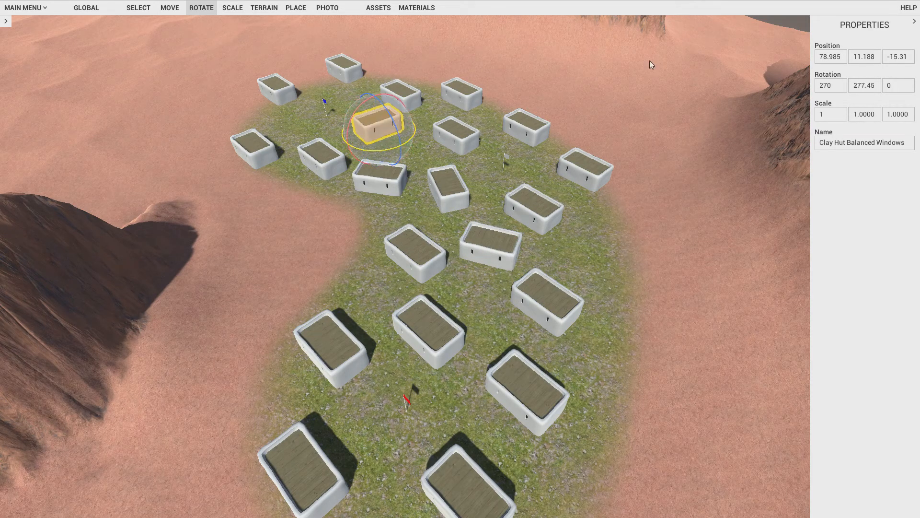
left_click_drag(378, 123, 320, 159)
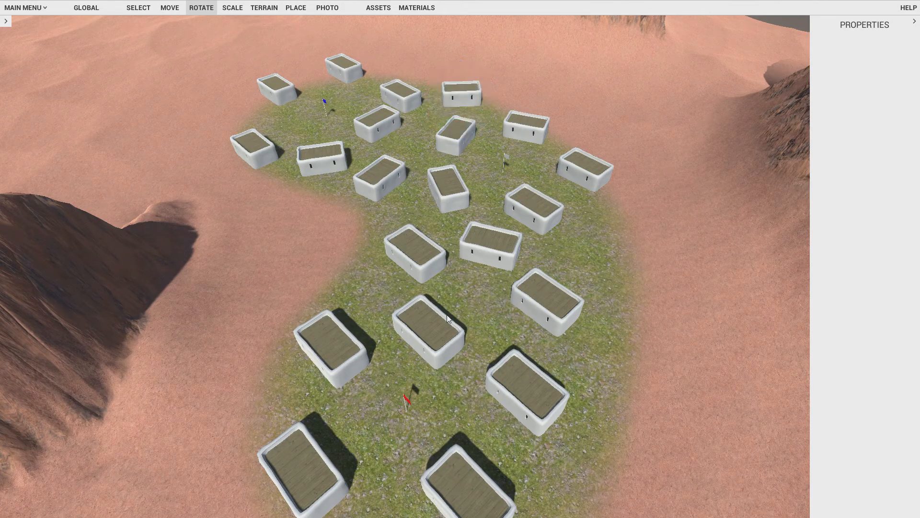
left_click(429, 331)
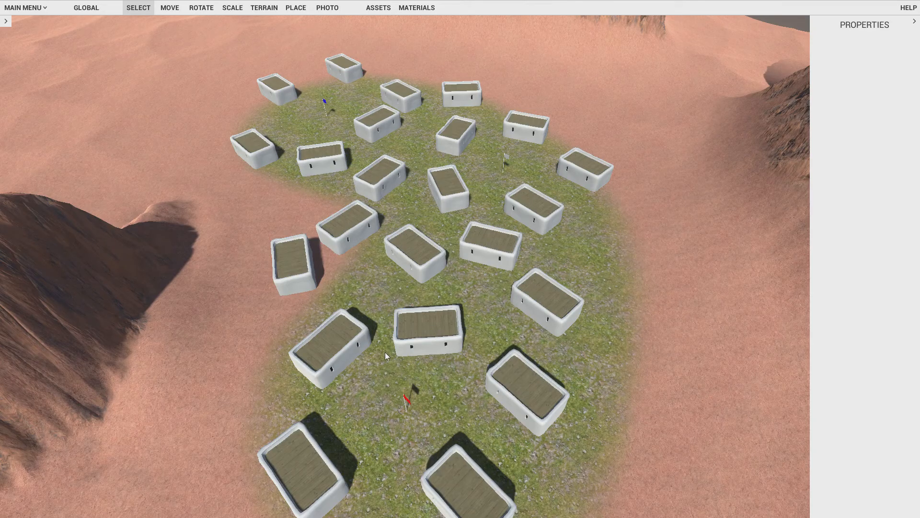
mouse_move(430, 143)
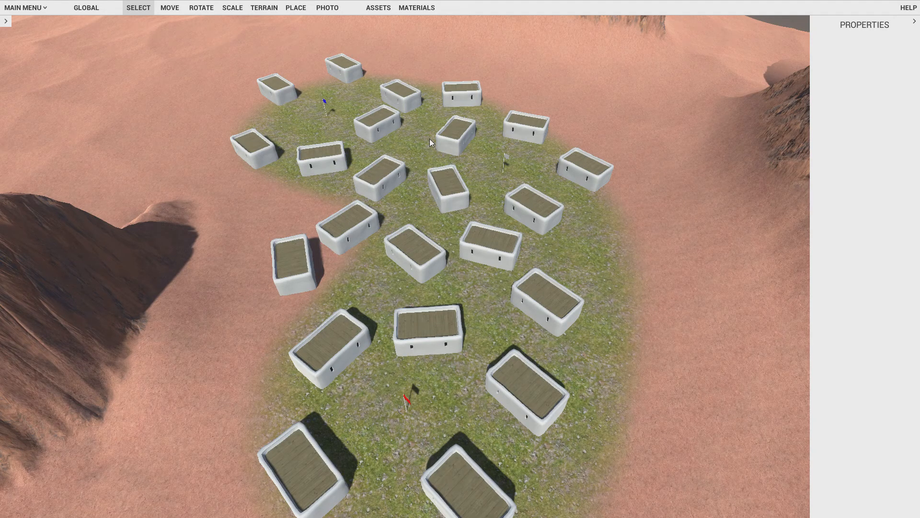
left_click(416, 255)
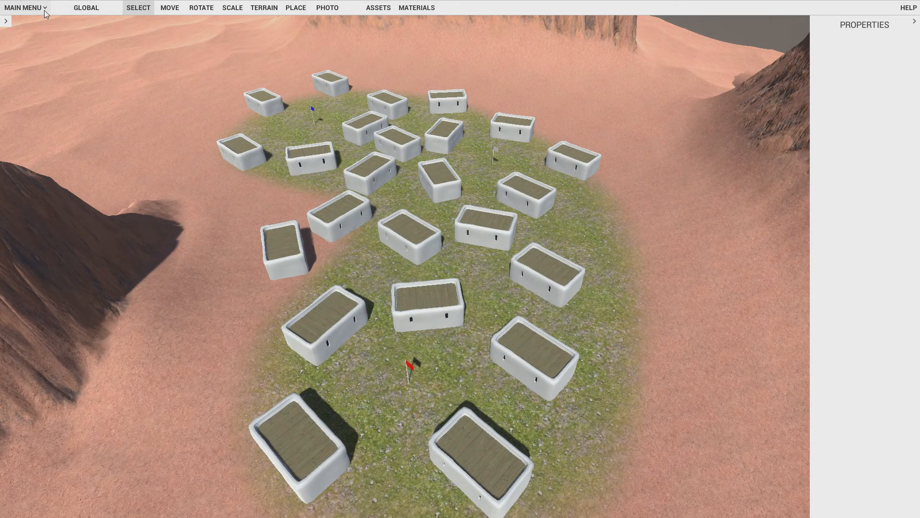
- Open Level Details and link the capture points as two-way neighbours
left_click(23, 7)
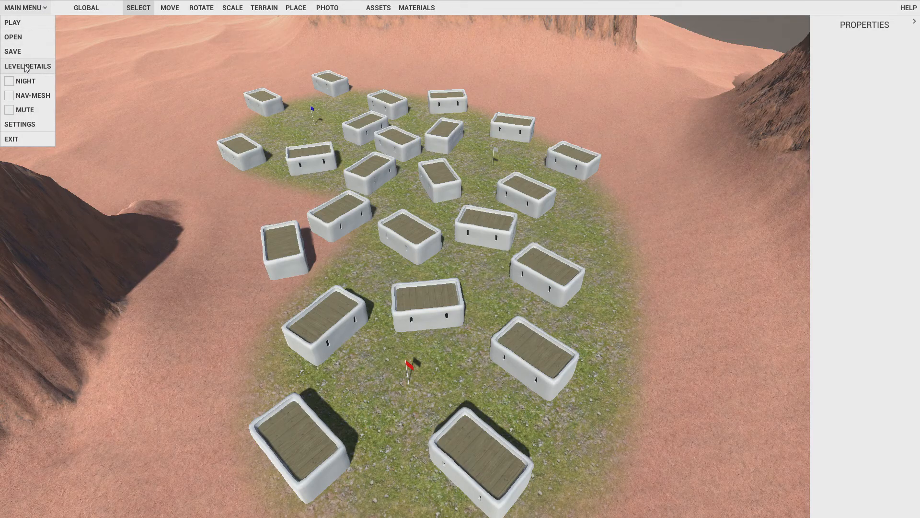
left_click(27, 66)
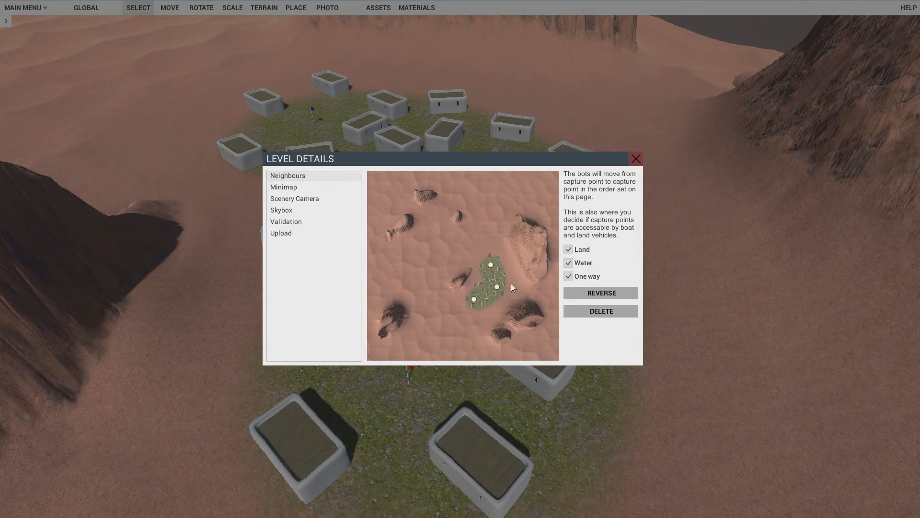
left_click(568, 276)
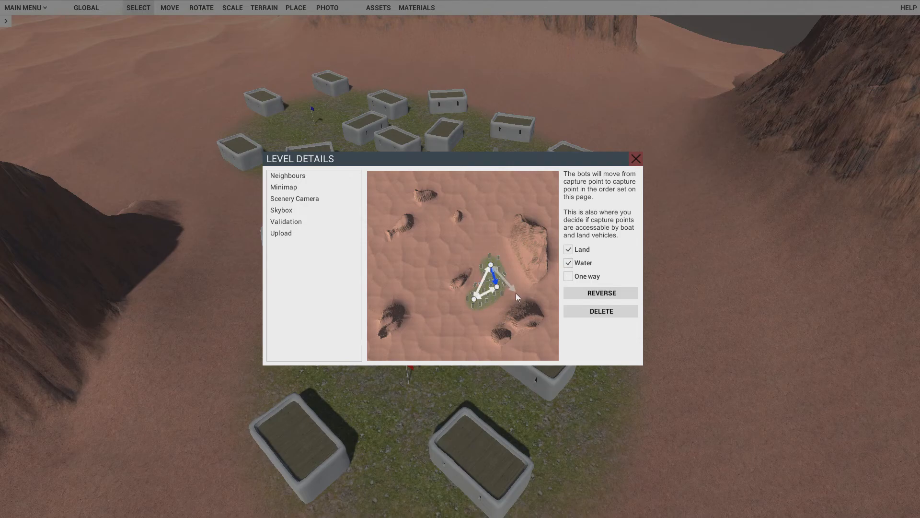
mouse_move(296, 219)
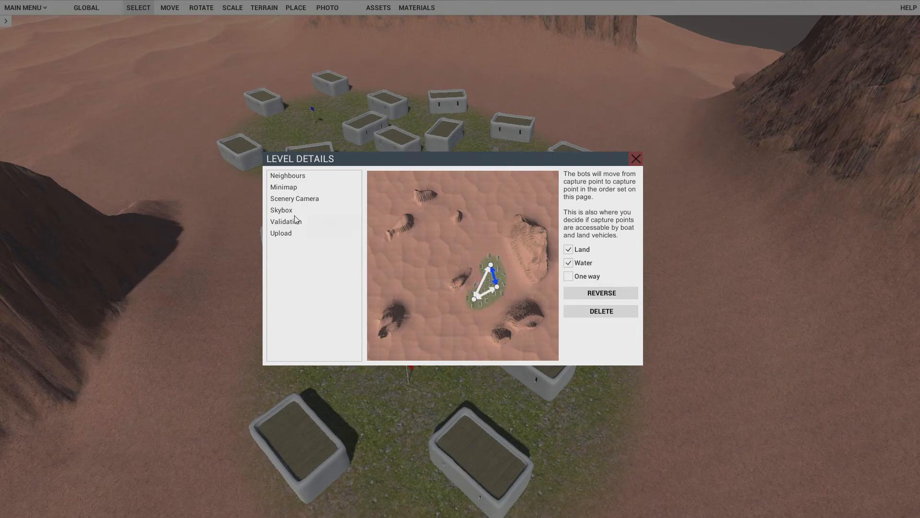
- Review the Minimap, Scenery Camera, Skybox and Validation pages, then close Level Details
left_click(283, 186)
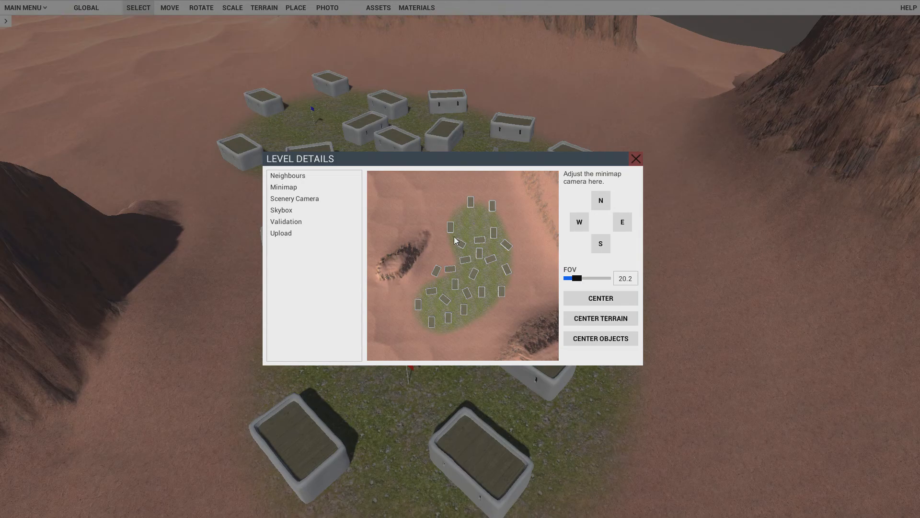
left_click(295, 198)
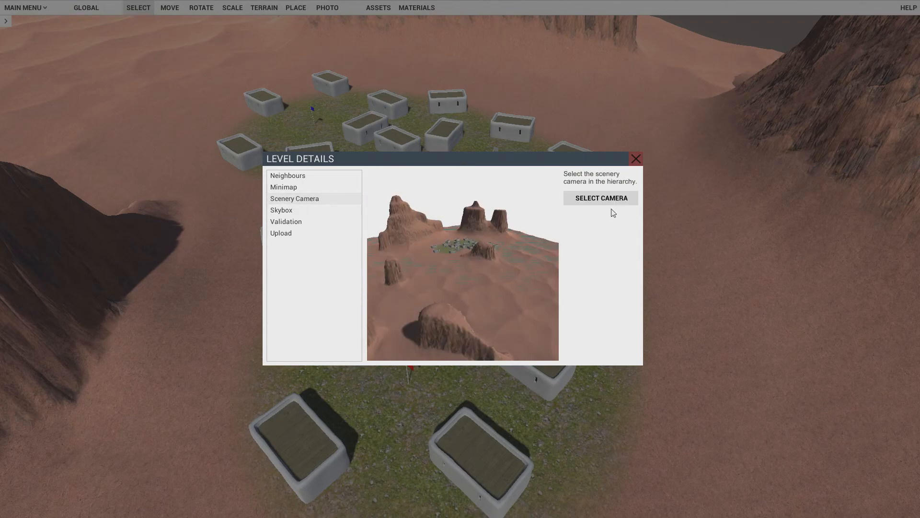
mouse_move(301, 216)
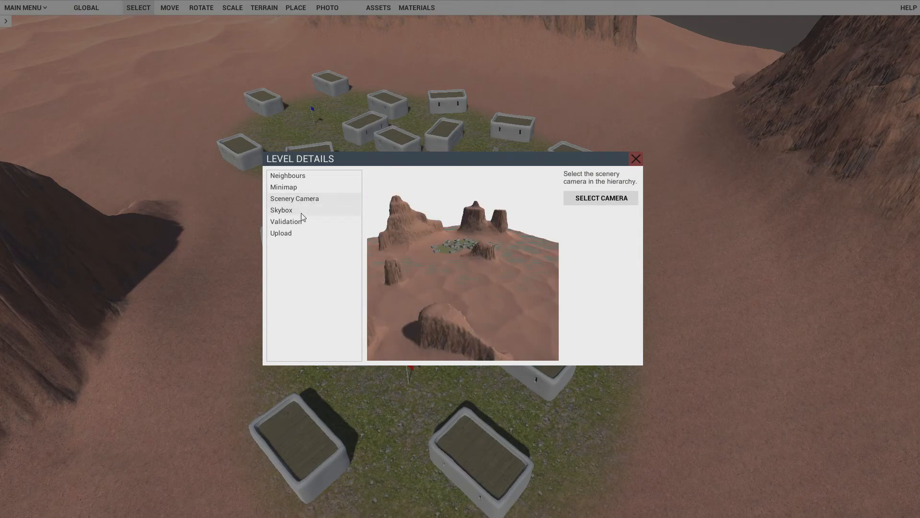
left_click(281, 210)
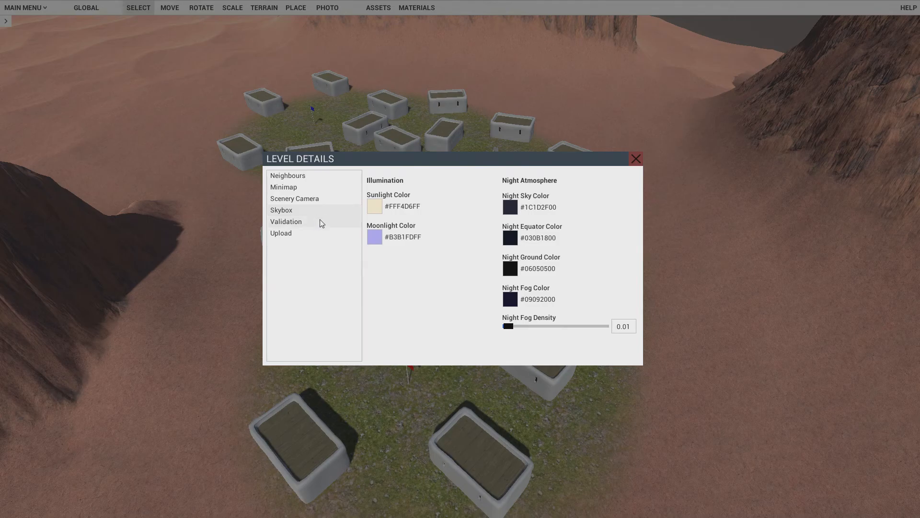
left_click(286, 221)
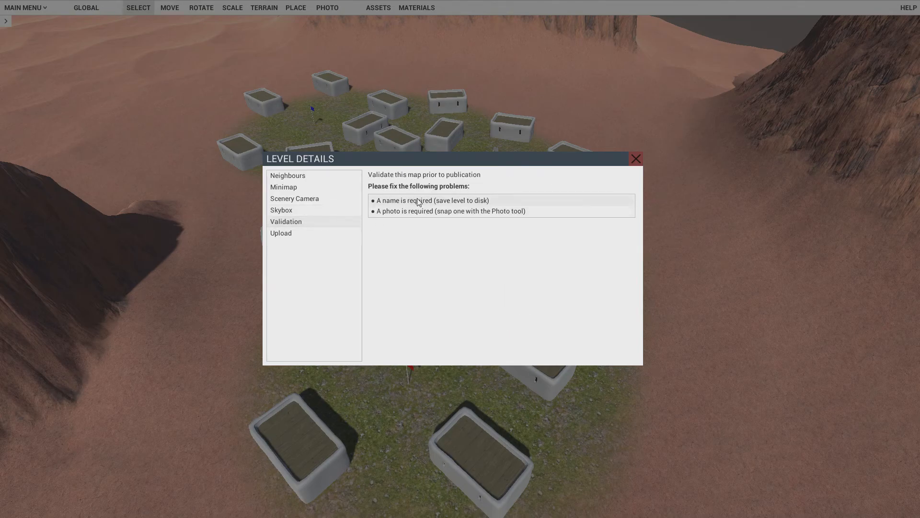
left_click(636, 159)
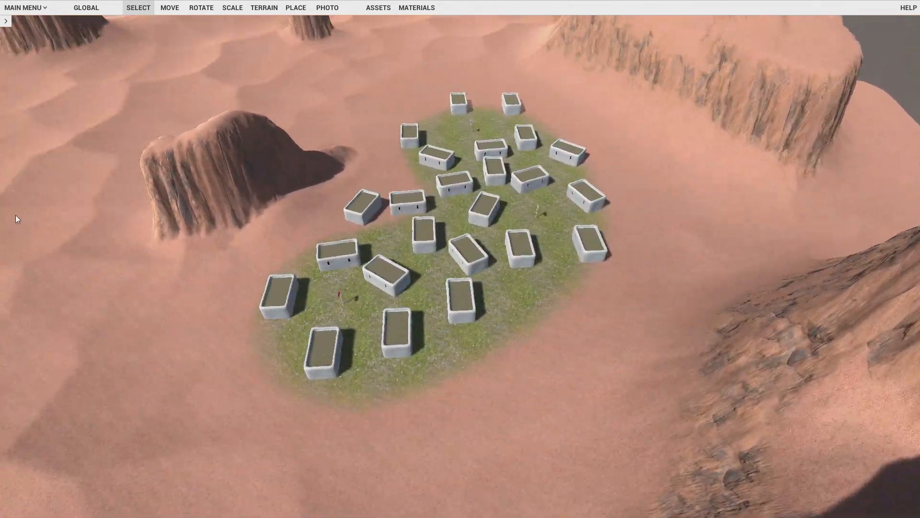
- Save the map as 3Points with its pathfinding graph
left_click(25, 7)
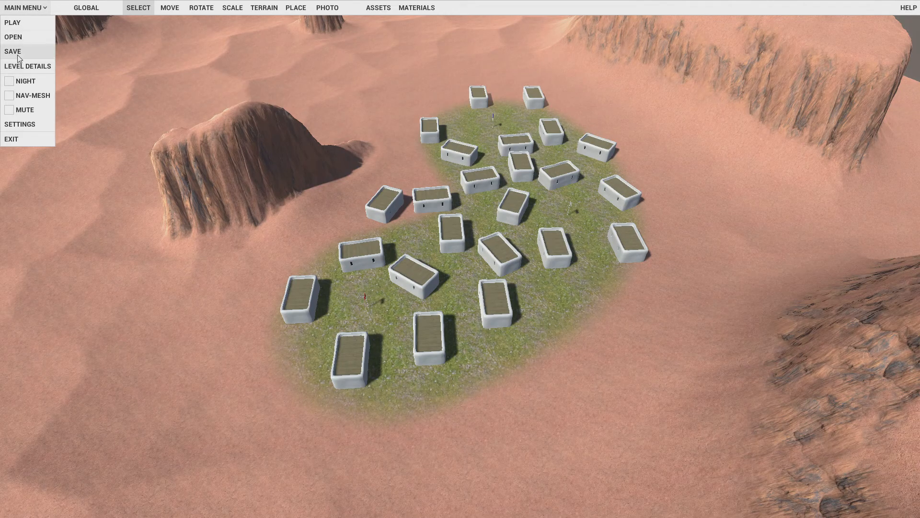
left_click(13, 51)
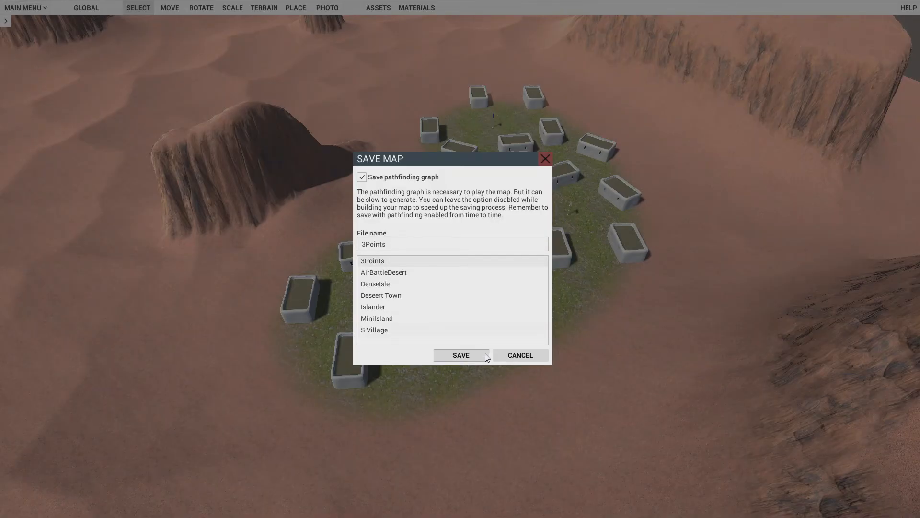
left_click(460, 354)
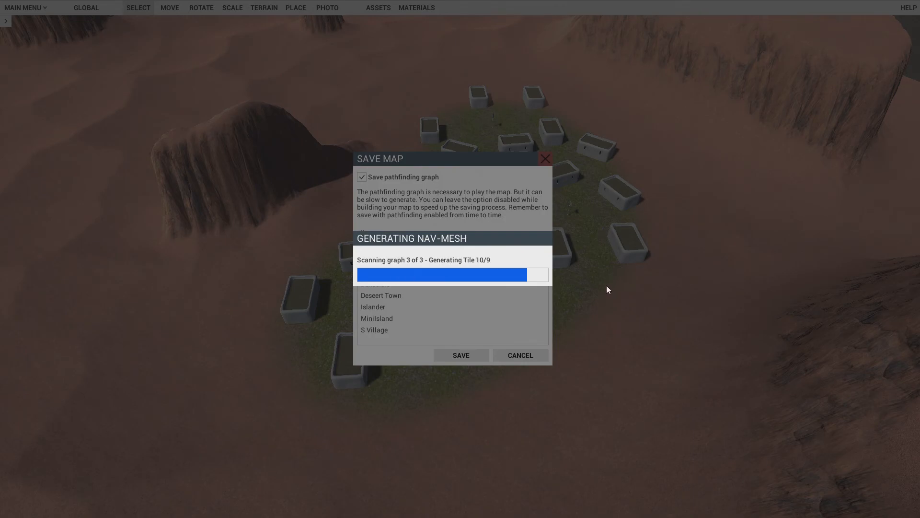
left_click(461, 355)
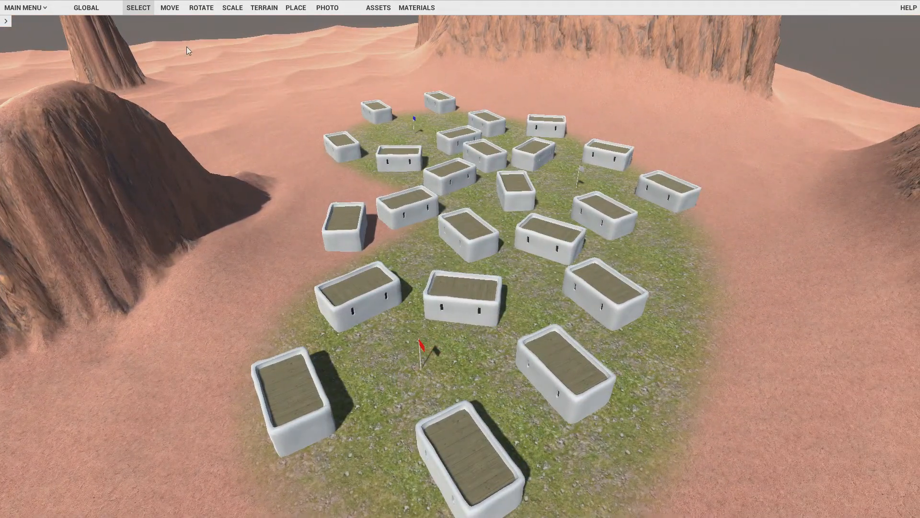
- Take the map icon photo with the Photo tool using Space
left_click(326, 7)
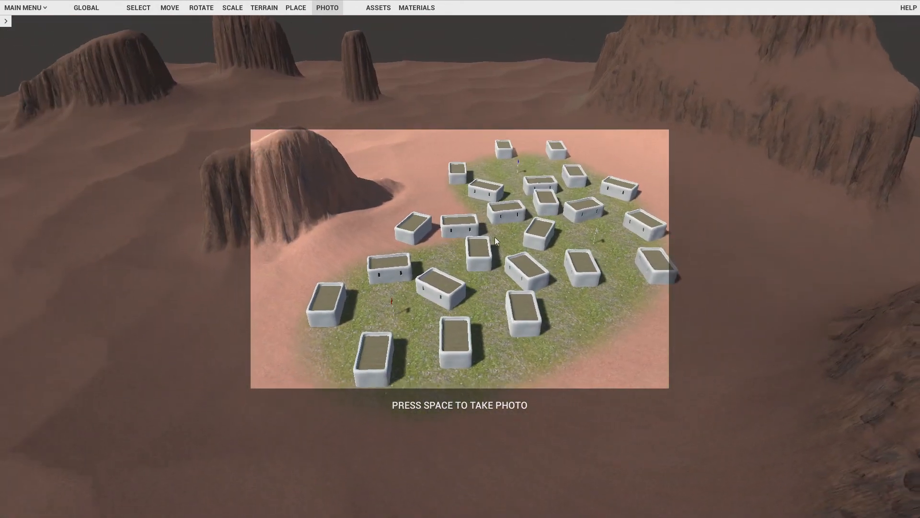
key("space")
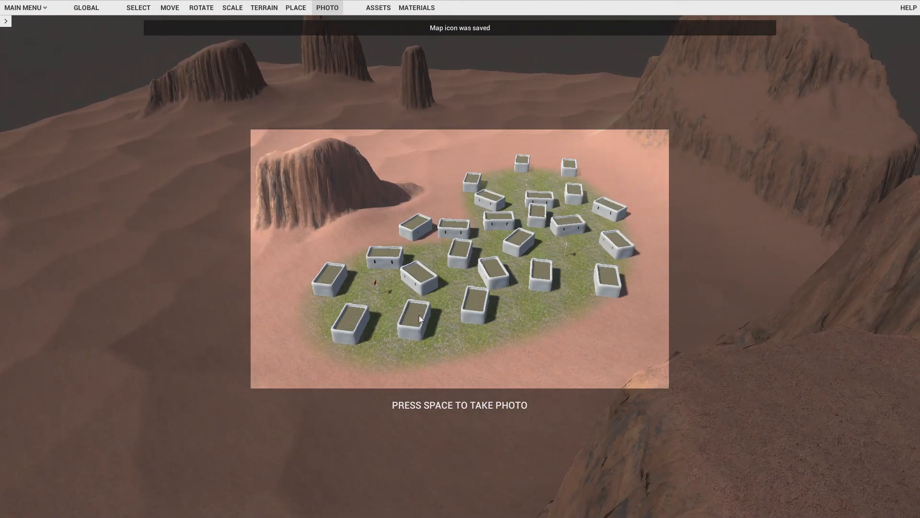
left_click(23, 7)
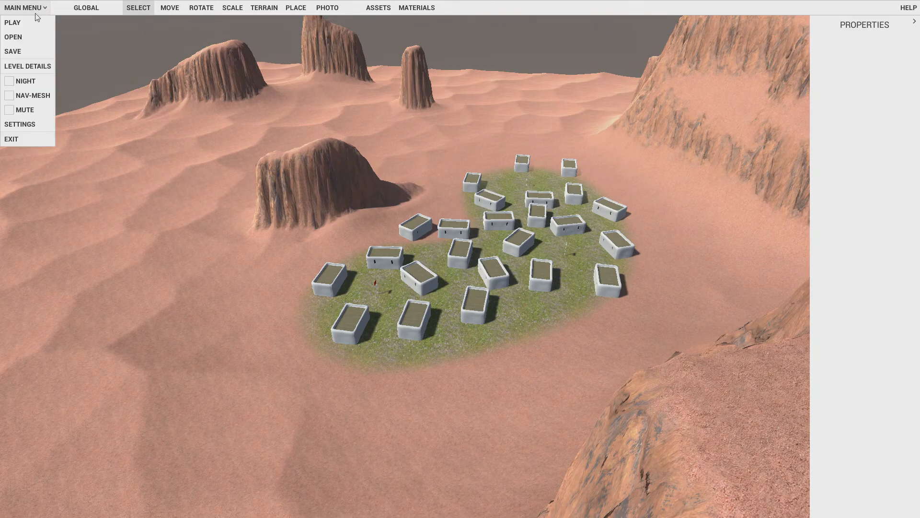
- Launch Play, saving first and overwriting the existing 3Points file
left_click(13, 23)
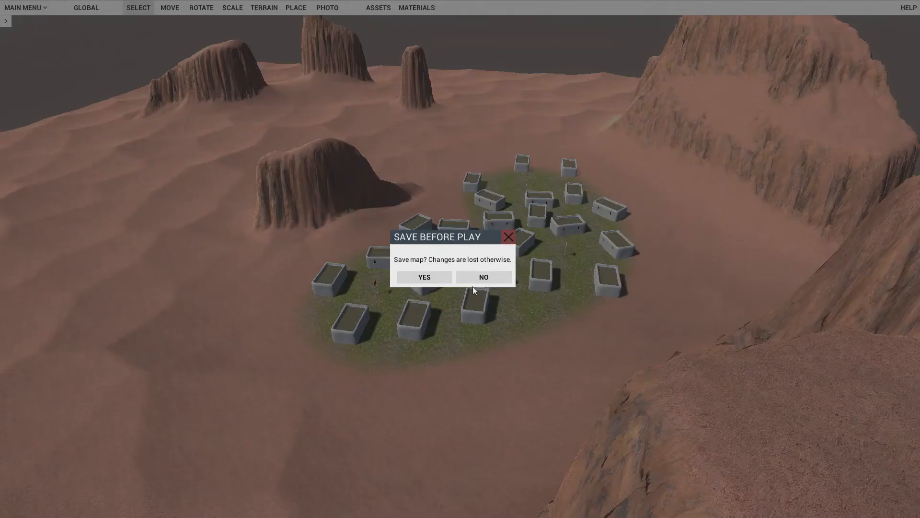
left_click(424, 277)
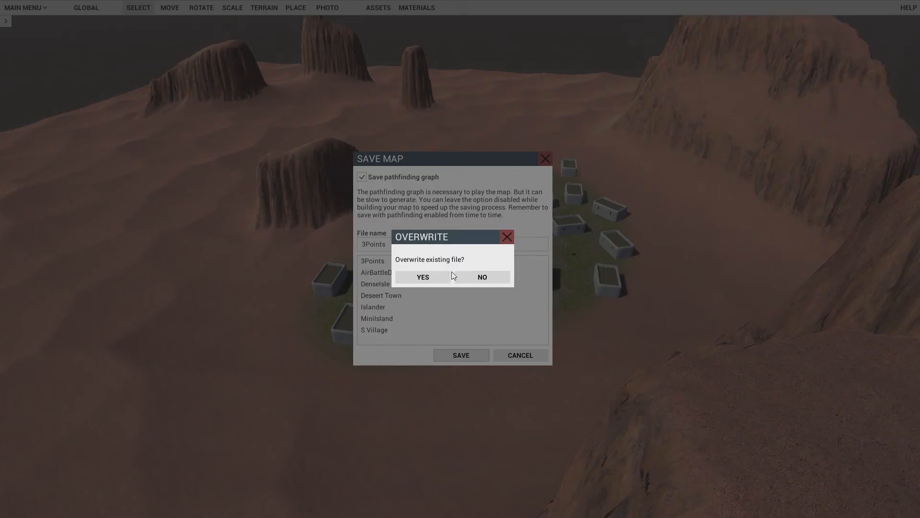
left_click(422, 277)
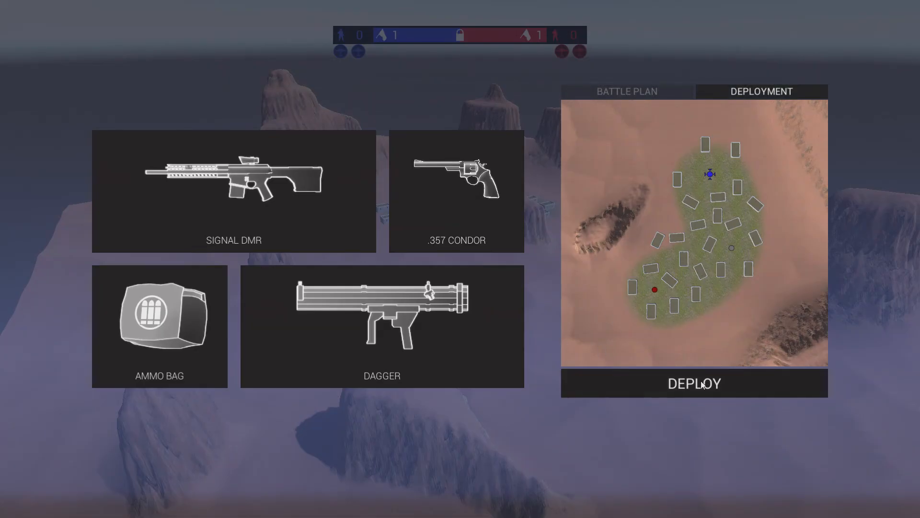
- Deploy, scope in and shoot at red soldiers, then pause with Escape
left_click(694, 383)
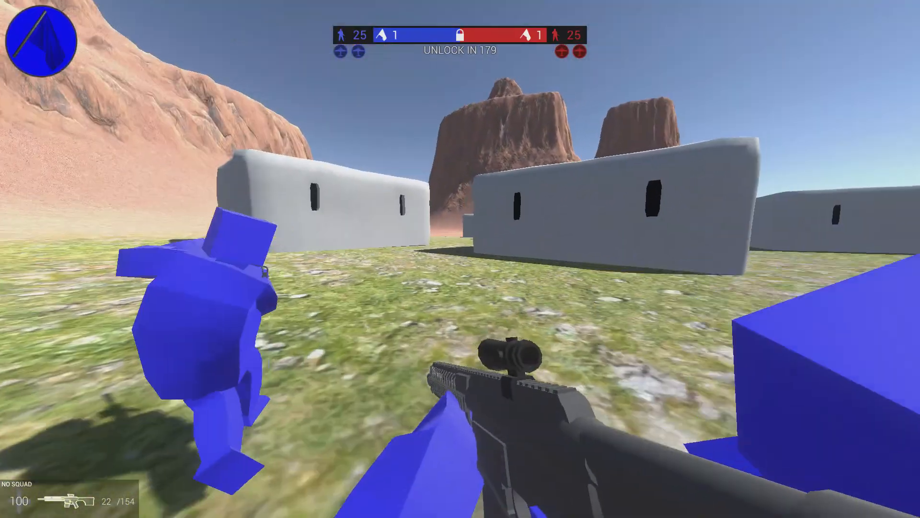
mouse_move(460, 259)
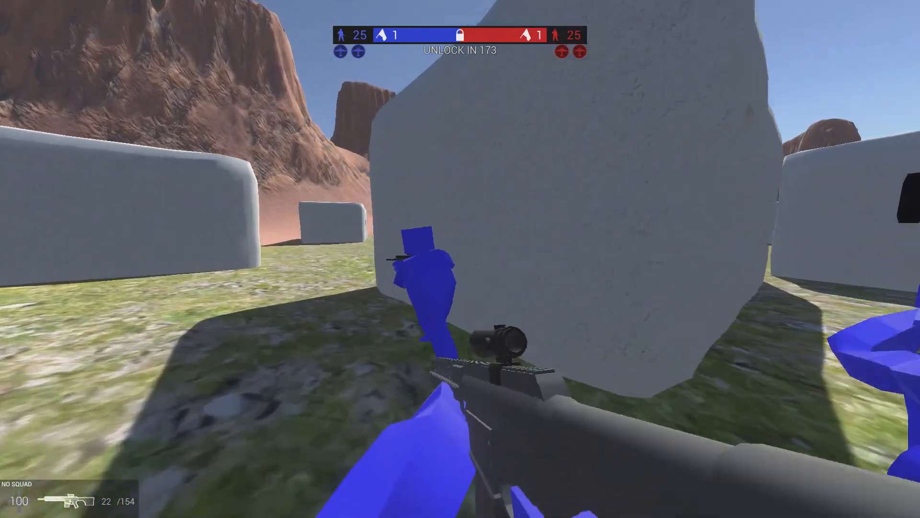
right_click(460, 259)
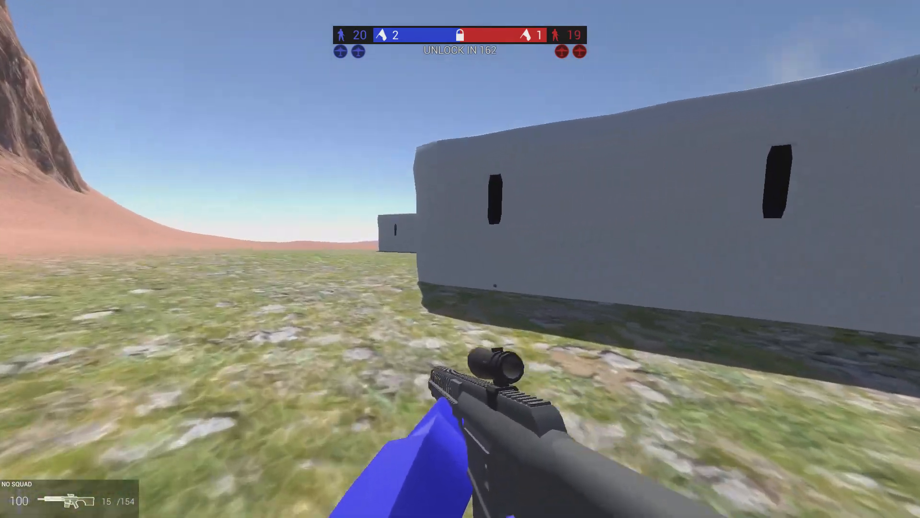
right_click(461, 259)
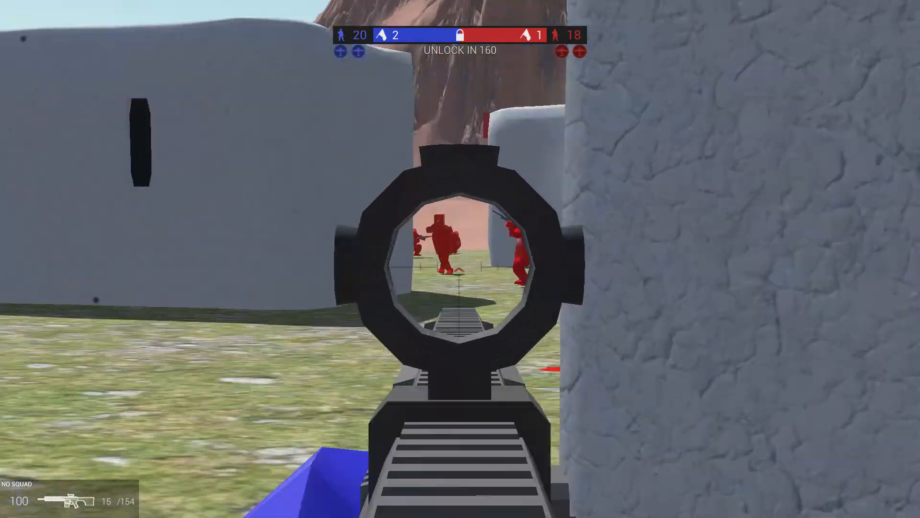
left_click(460, 259)
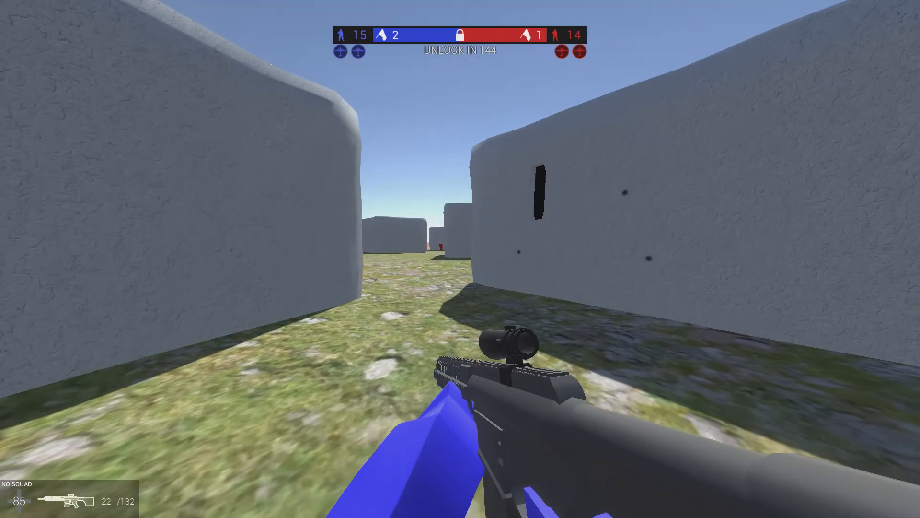
key("Escape")
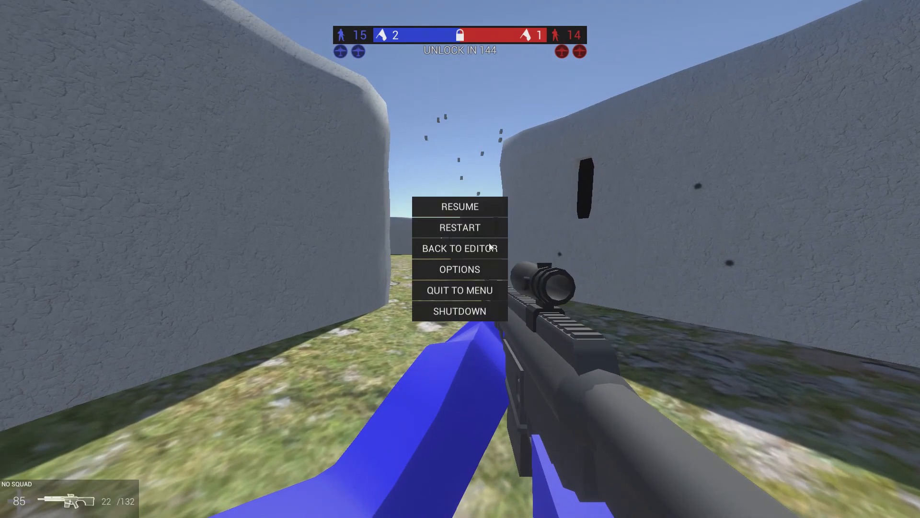
- Back in the editor, place a Vehicle Spawn by the red flag set to JeepMachineGun
left_click(460, 248)
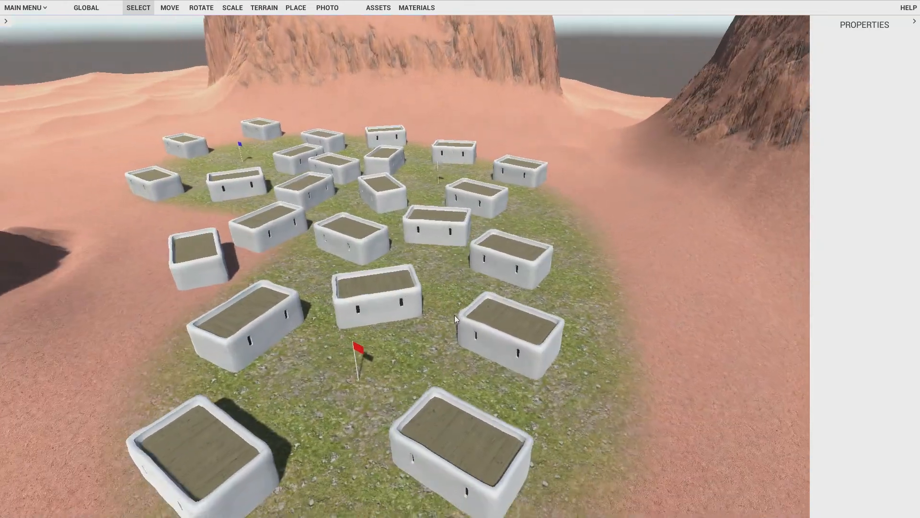
left_click(378, 8)
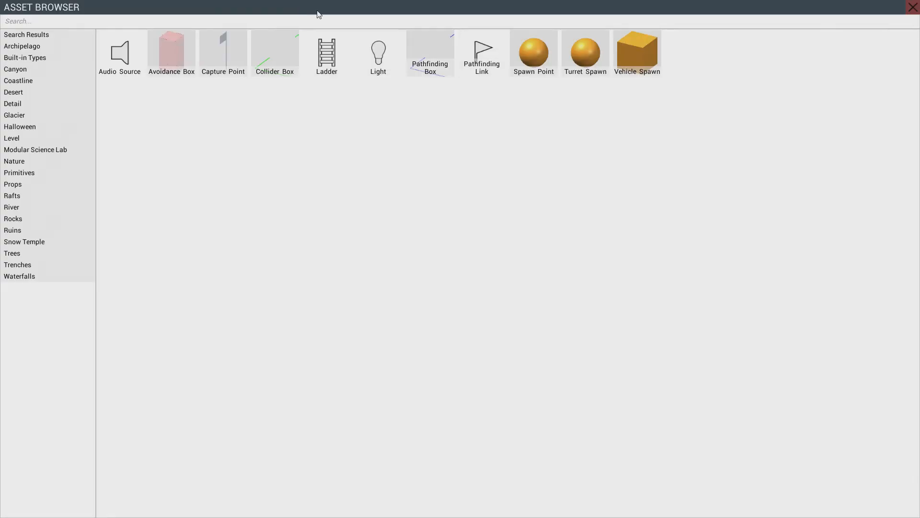
left_click(912, 7)
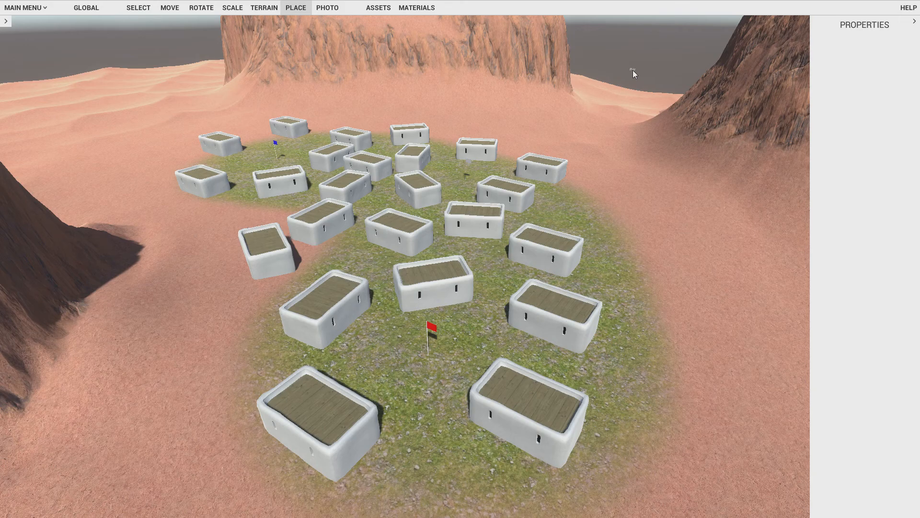
left_click(401, 377)
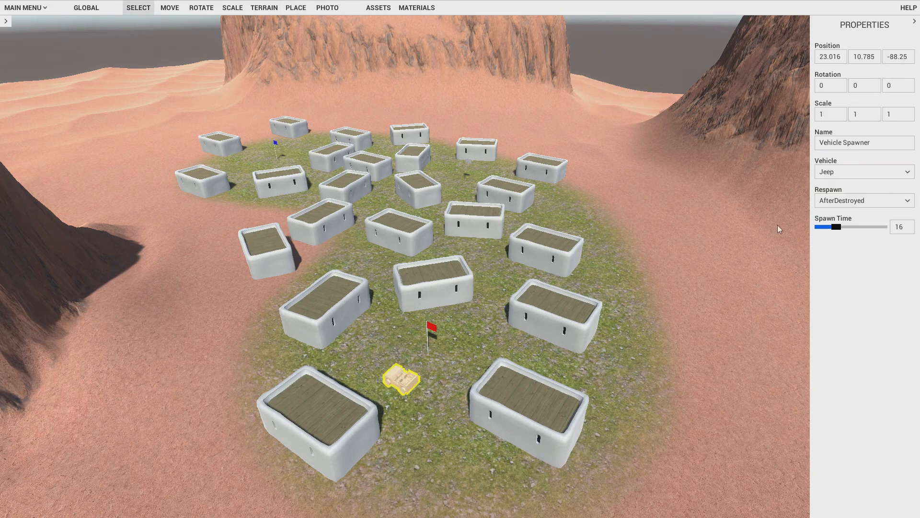
left_click(863, 172)
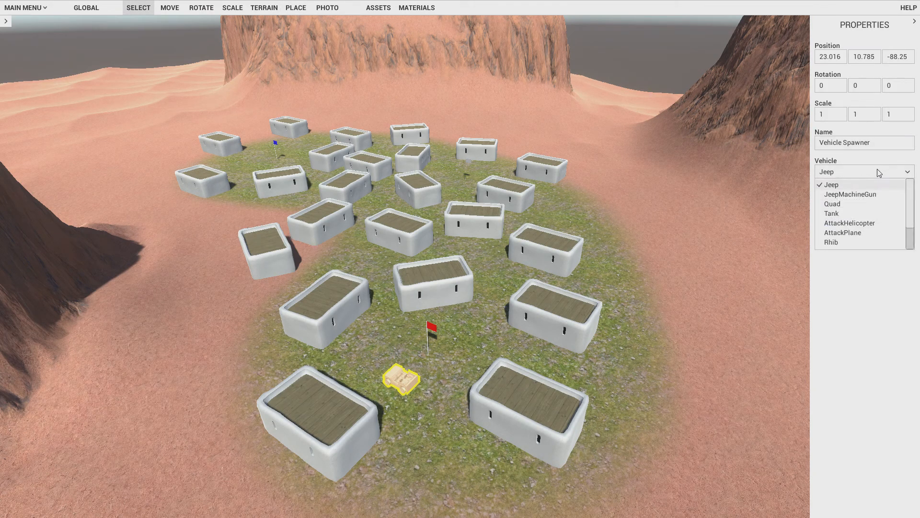
left_click(849, 194)
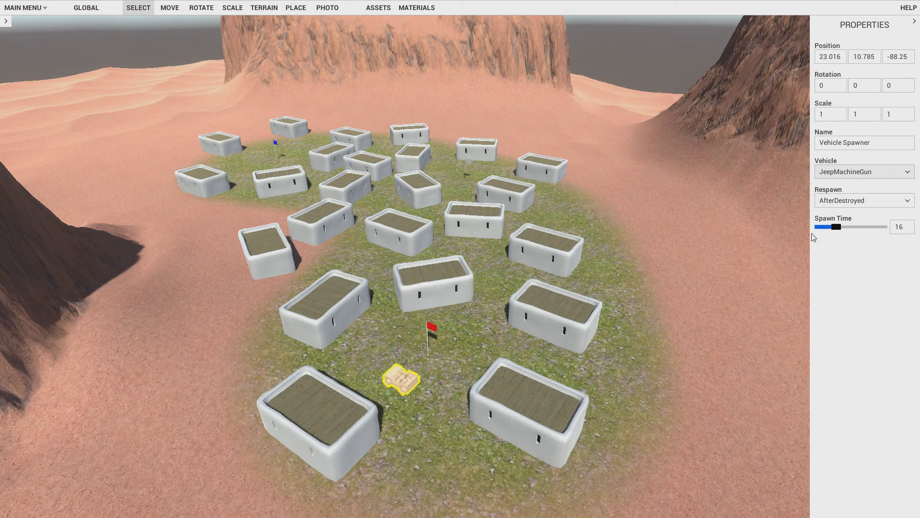
left_click(863, 201)
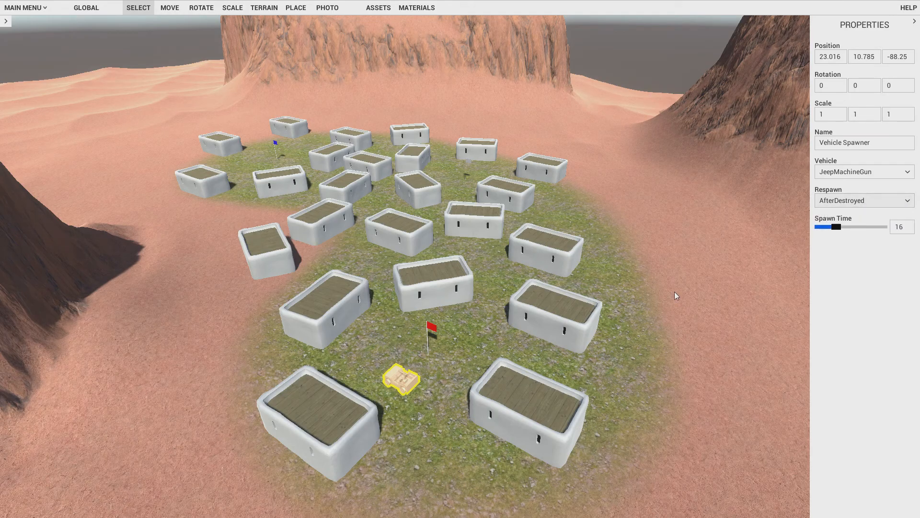
mouse_move(405, 350)
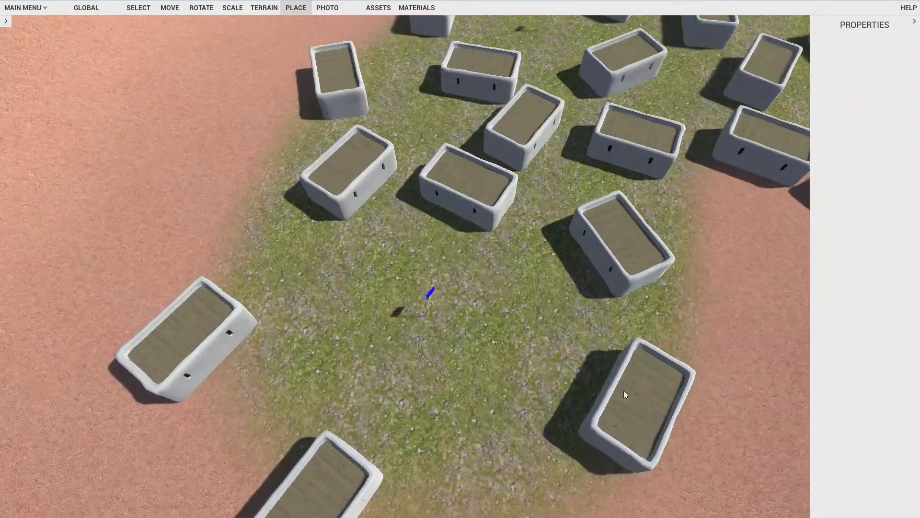
- Place a second JeepMachineGun vehicle spawner beside the blue flag and switch to Rotate
left_click(460, 334)
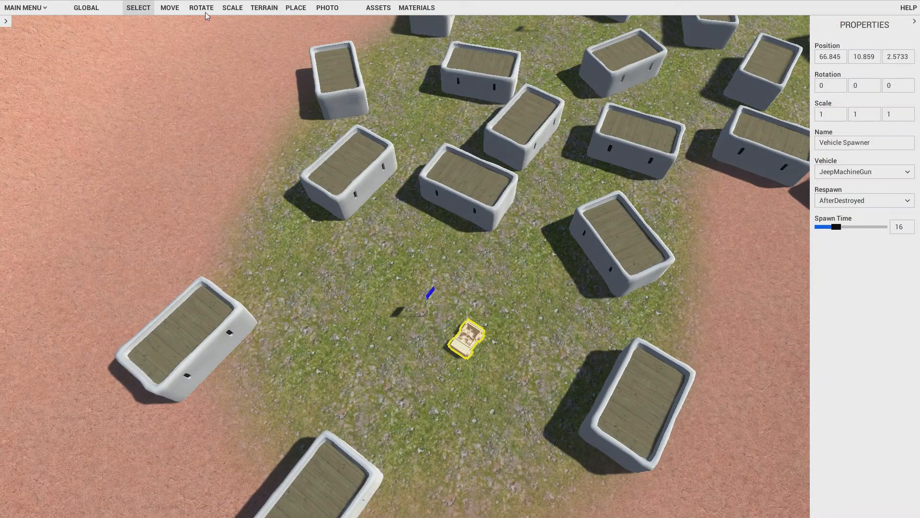
left_click(201, 7)
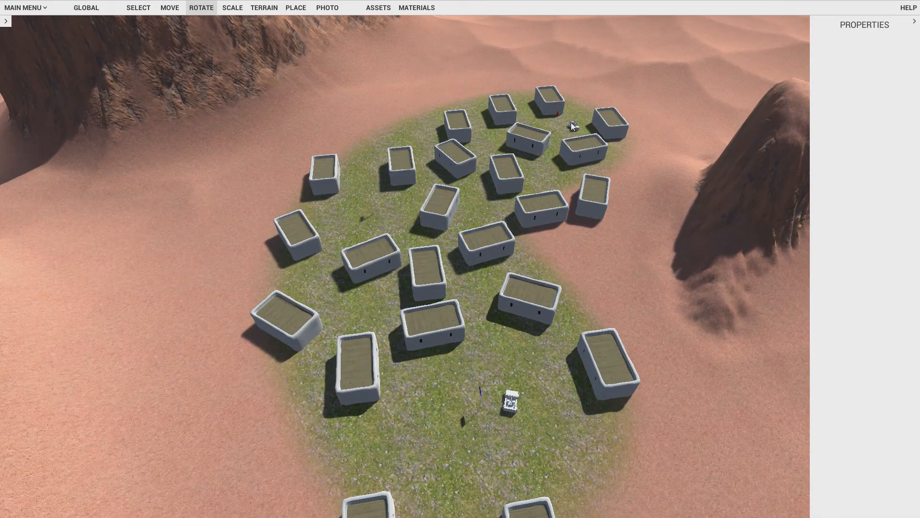
left_click(572, 127)
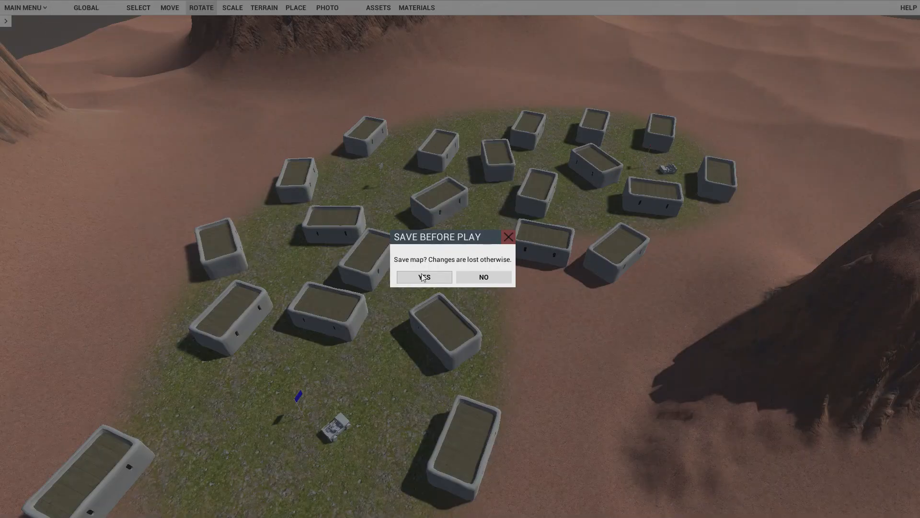
- Confirm Yes in the Save Before Play dialog to save and start the play-test
left_click(424, 277)
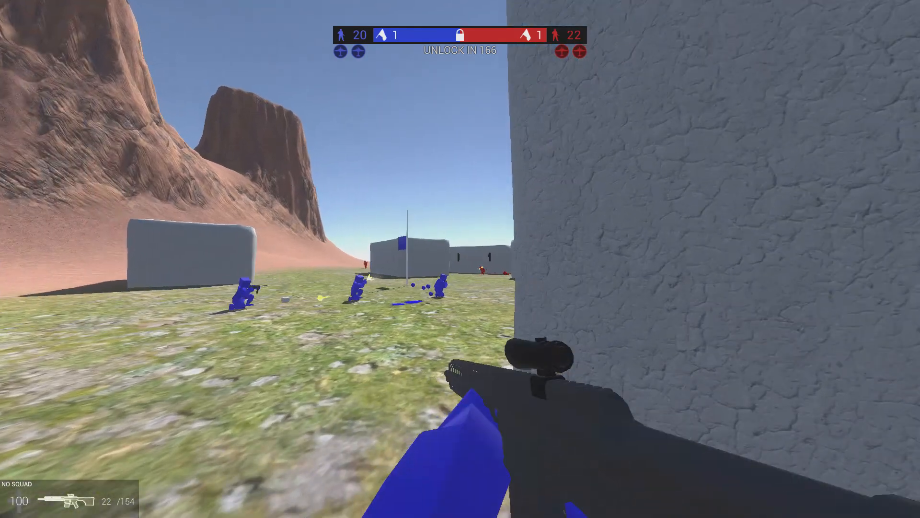
- Aim through the rifle scope and shoot a red soldier during the play-test
right_click(460, 259)
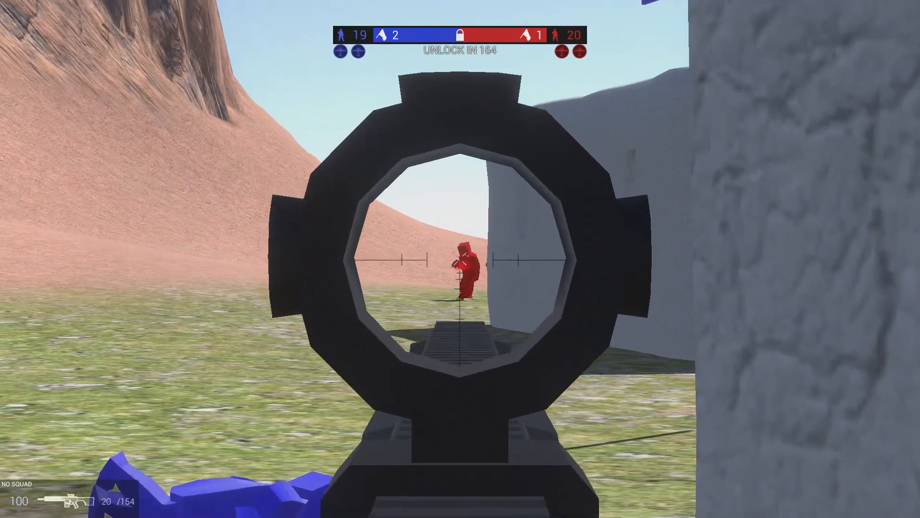
left_click(460, 258)
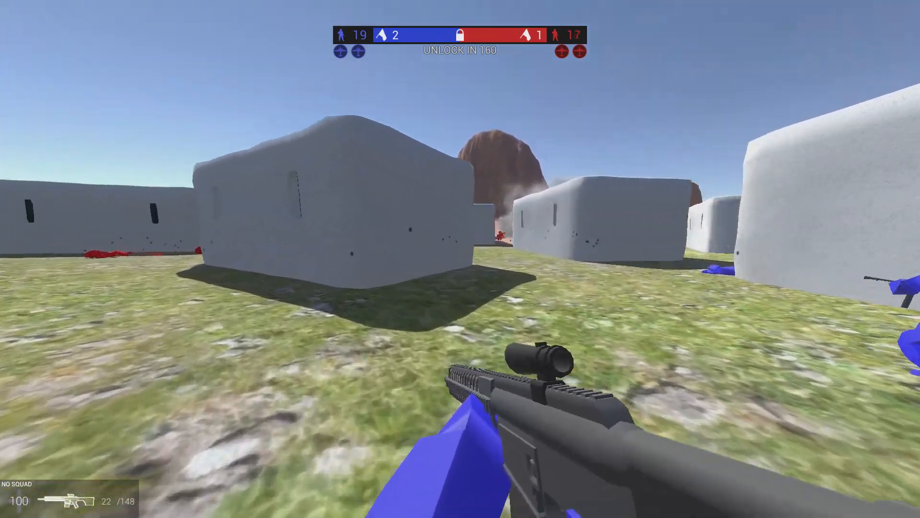
mouse_move(460, 259)
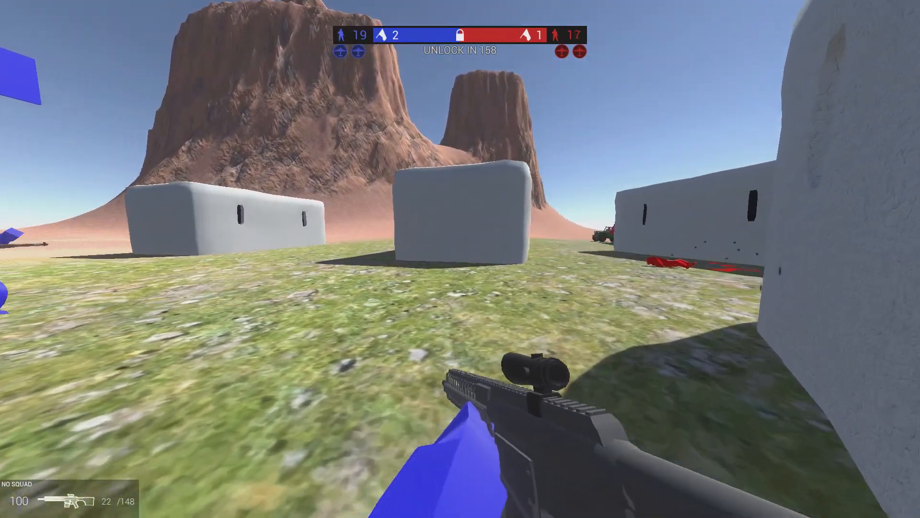
right_click(460, 258)
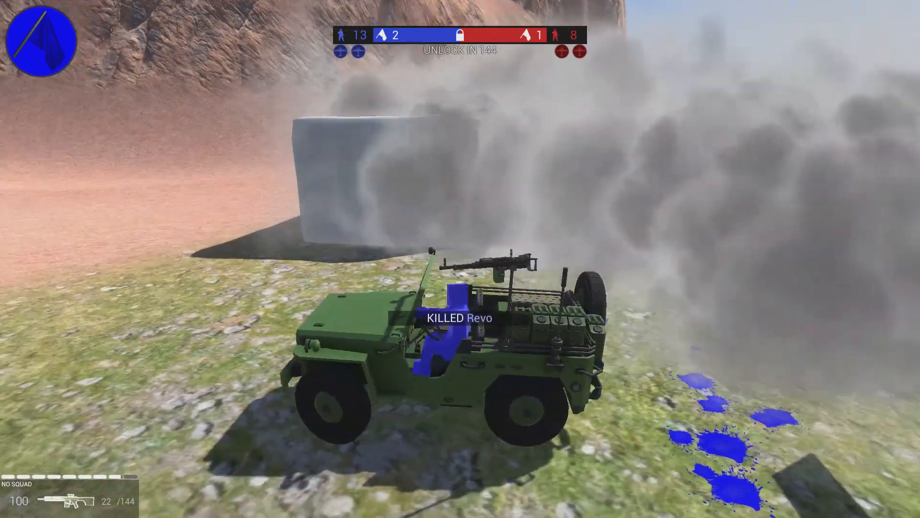
mouse_move(460, 259)
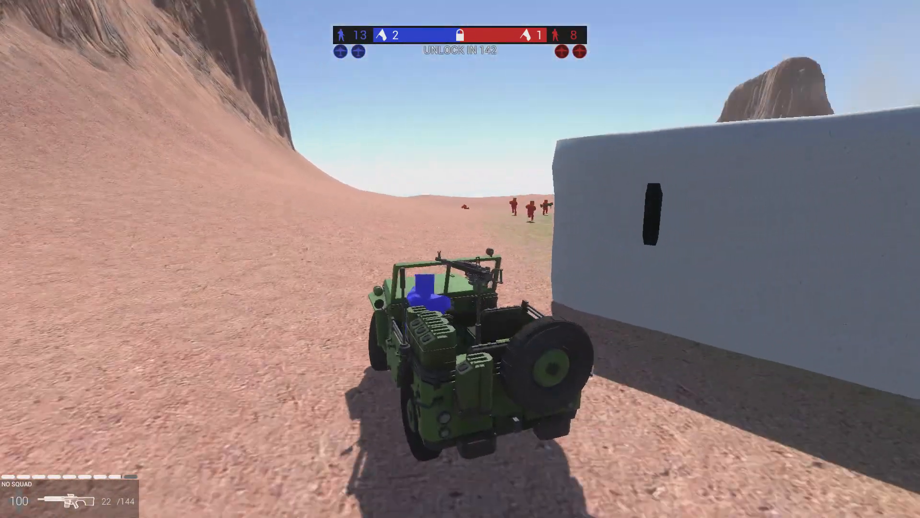